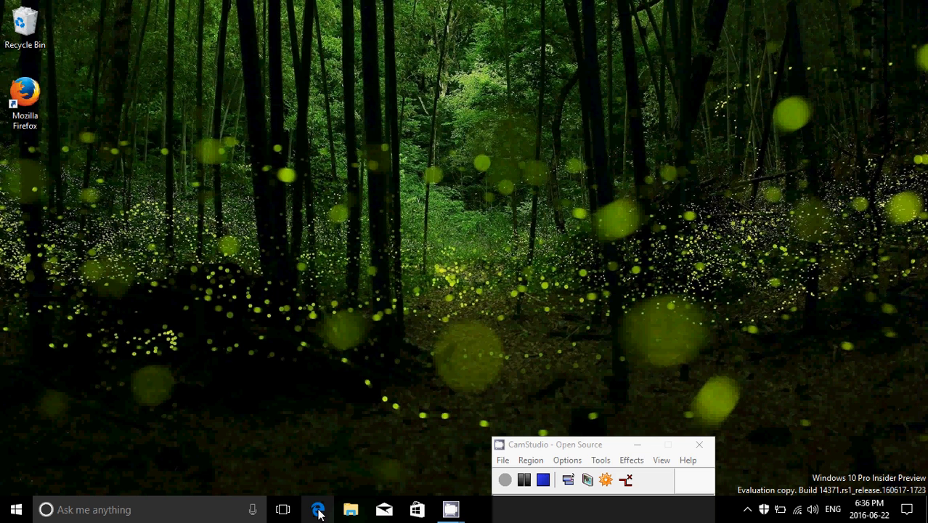
Step: Launch Edge, view its installed extensions, and open the Get extensions from the Store page
left_click(318, 509)
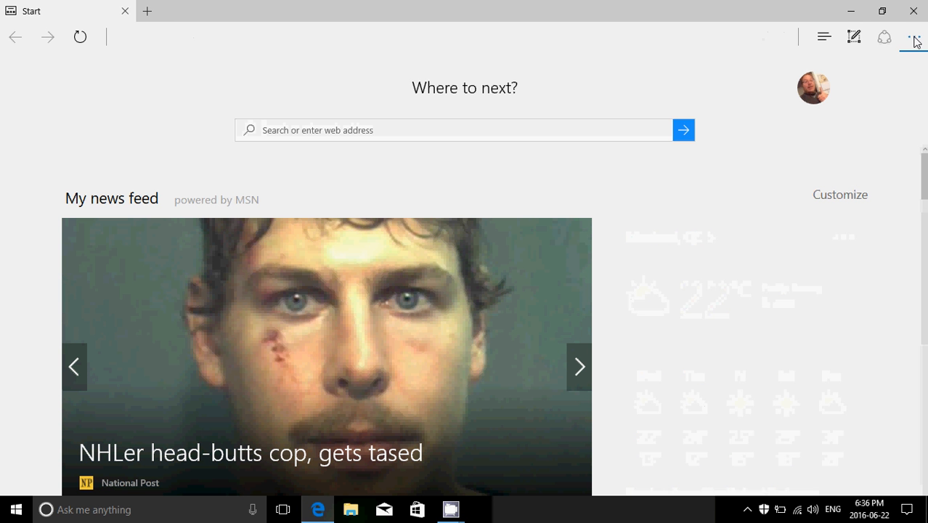
left_click(914, 37)
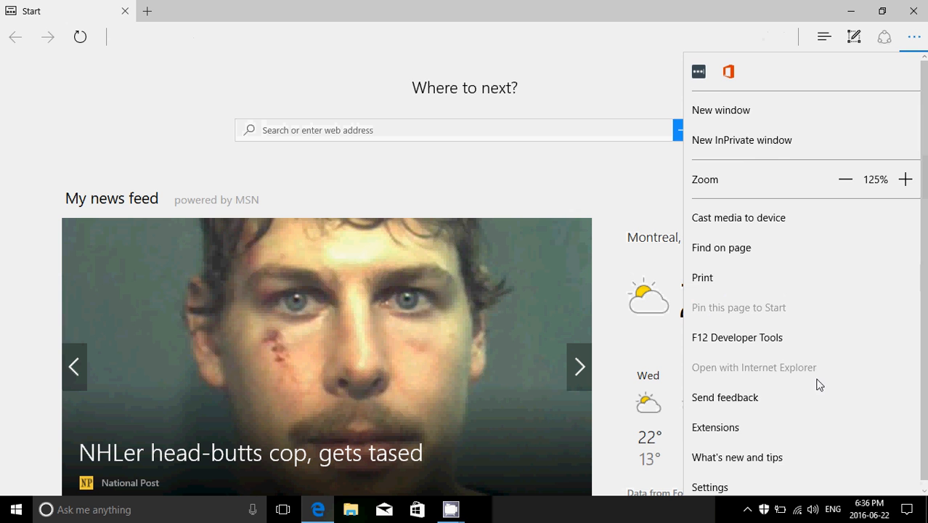
left_click(715, 427)
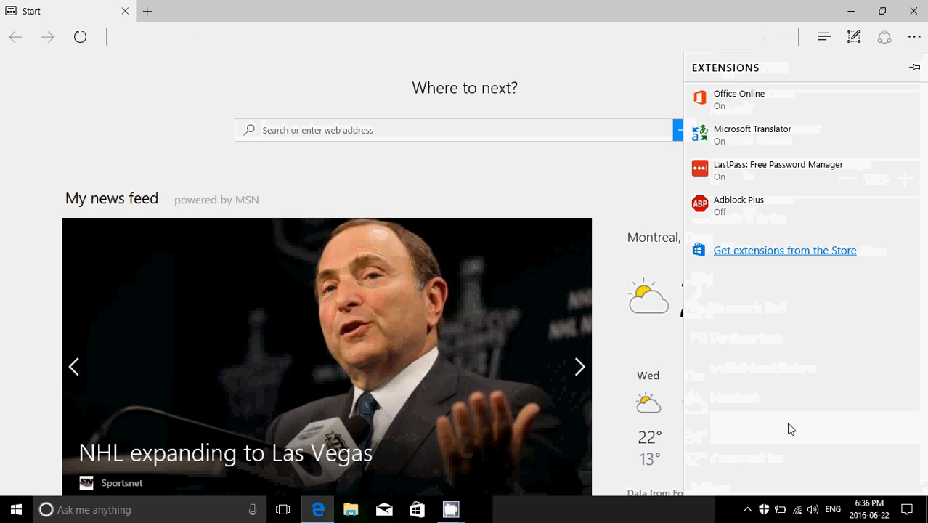
mouse_move(768, 227)
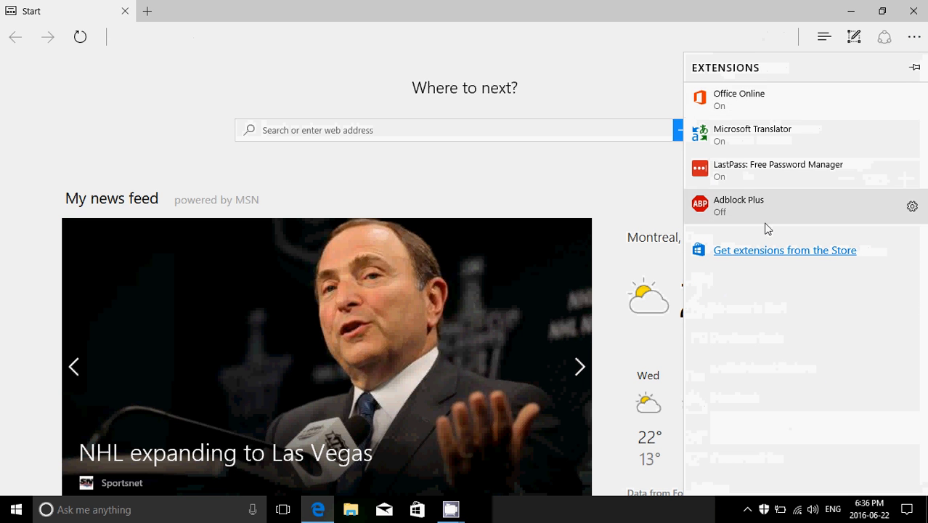
left_click(784, 249)
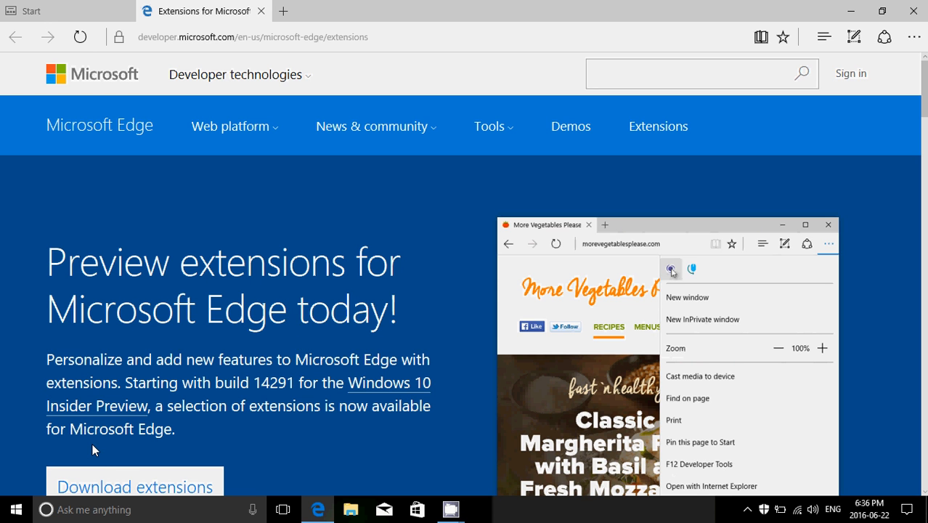
mouse_move(109, 487)
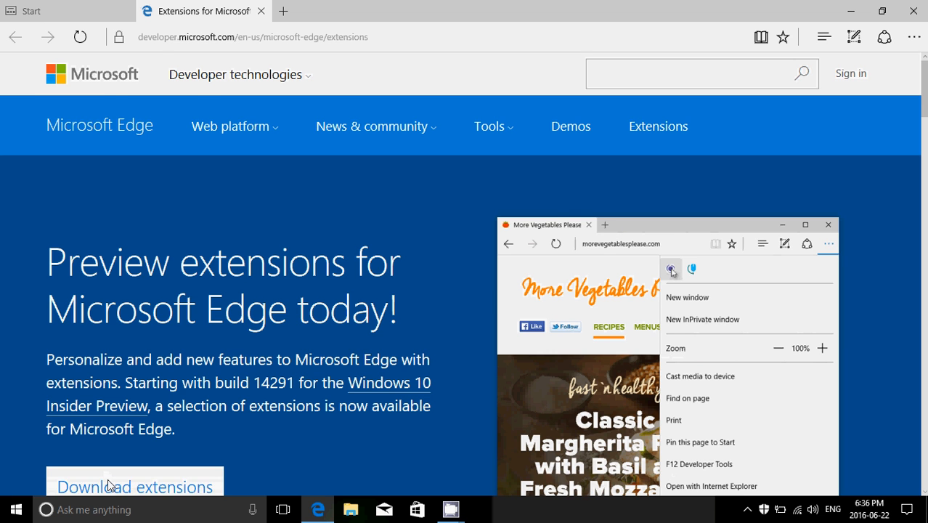
Step: Jump to Download extensions and scroll through the available Edge extensions
left_click(134, 486)
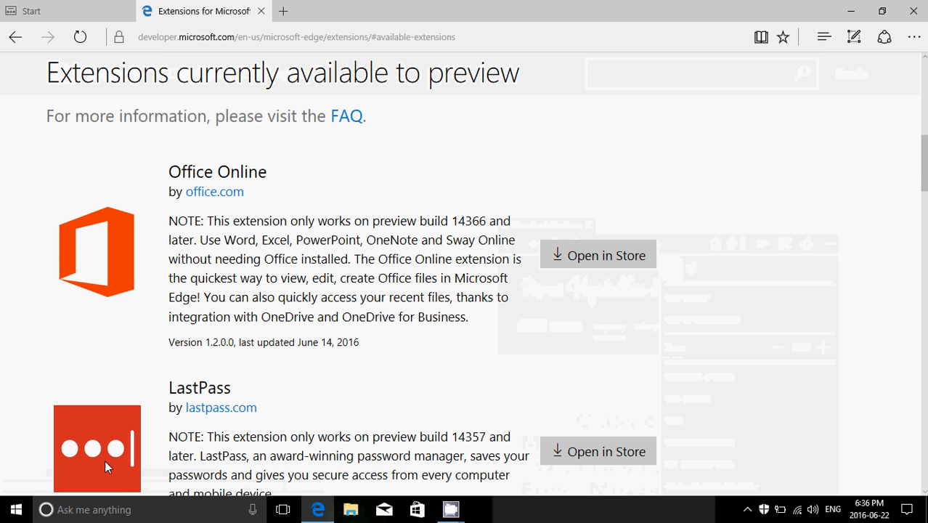
scroll("down", 3)
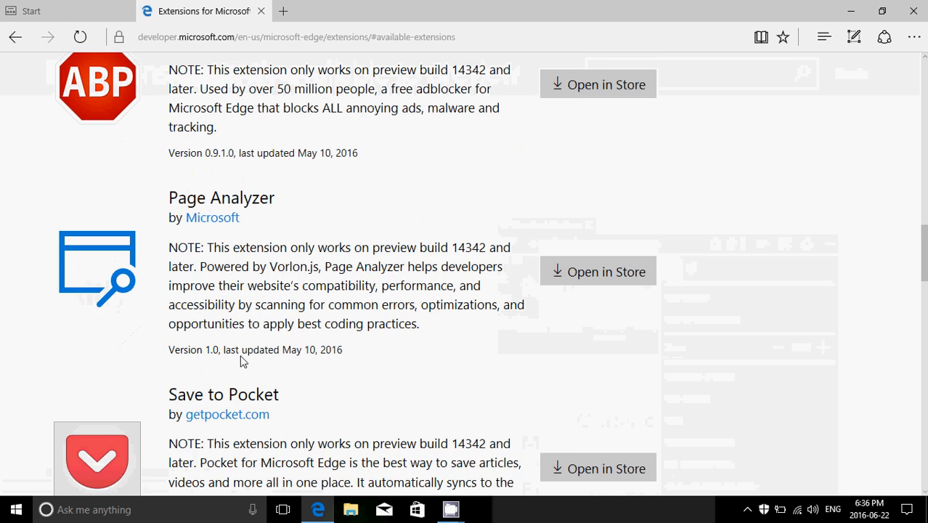
scroll("down", 3)
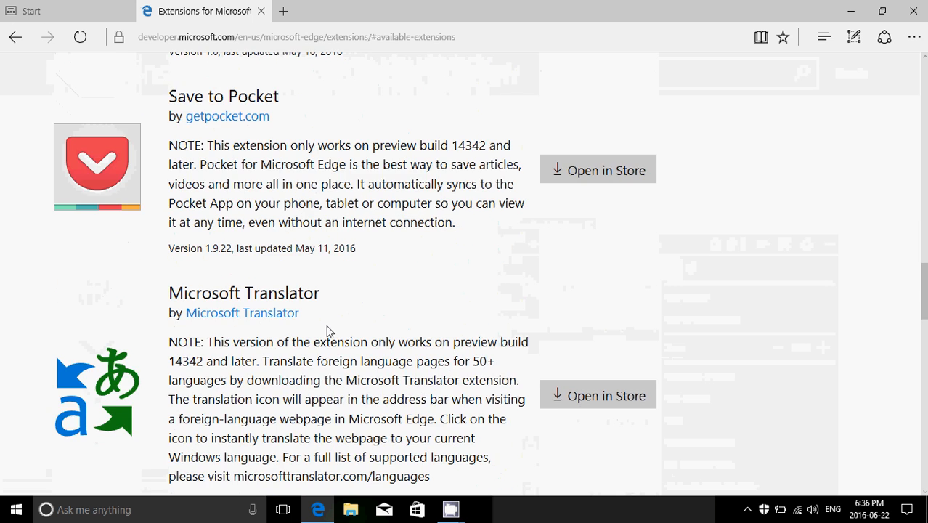
scroll("down", 3)
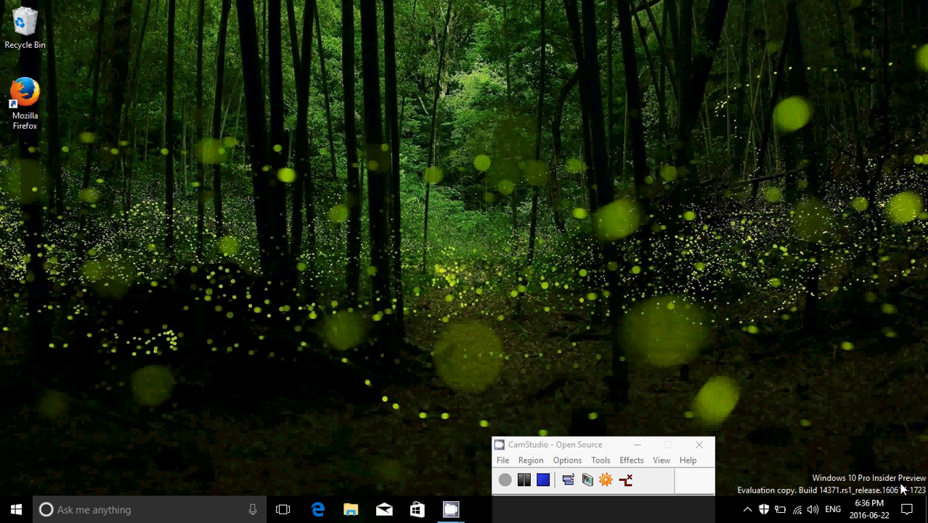
Step: Open Settings via Action Center and go to Update & security > Activation
left_click(907, 509)
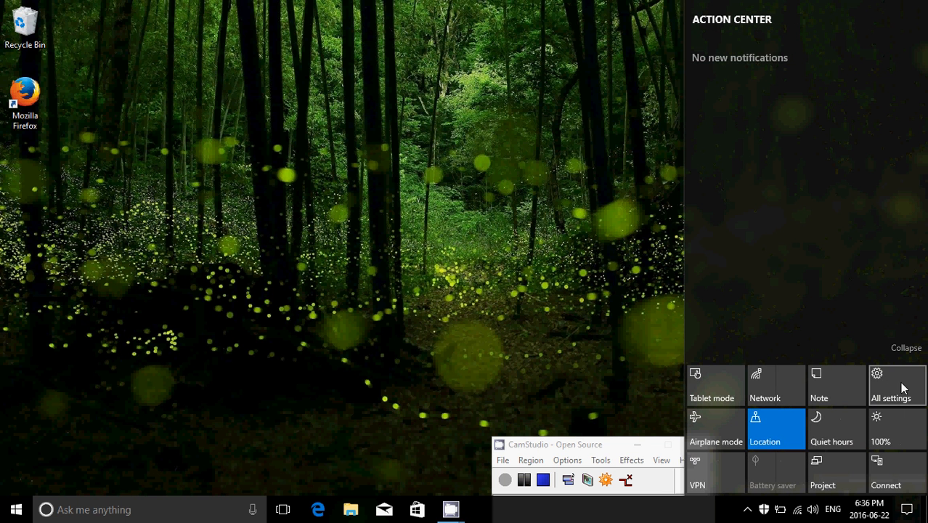
left_click(890, 385)
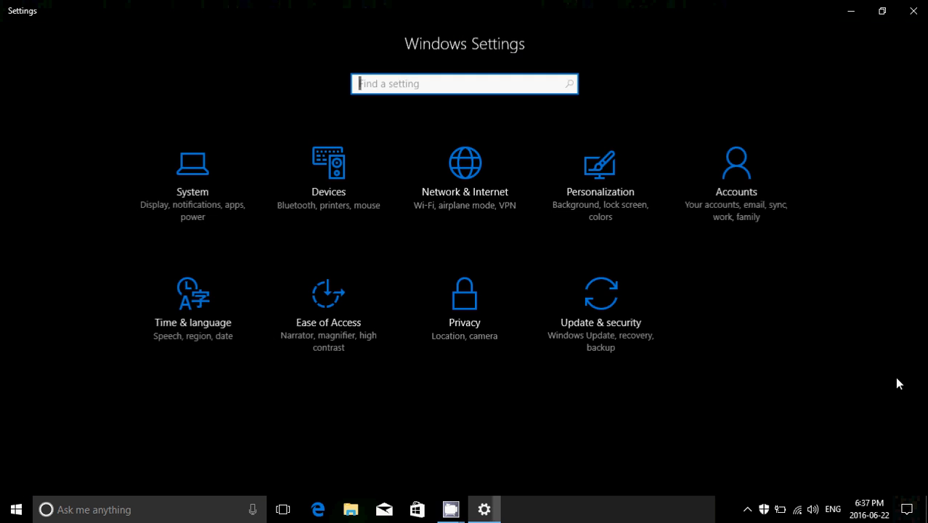
mouse_move(637, 324)
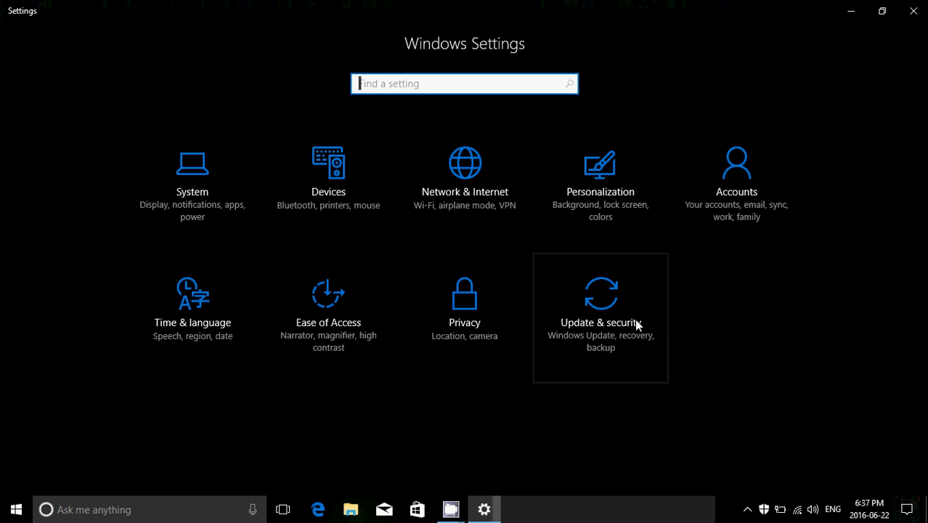
left_click(600, 305)
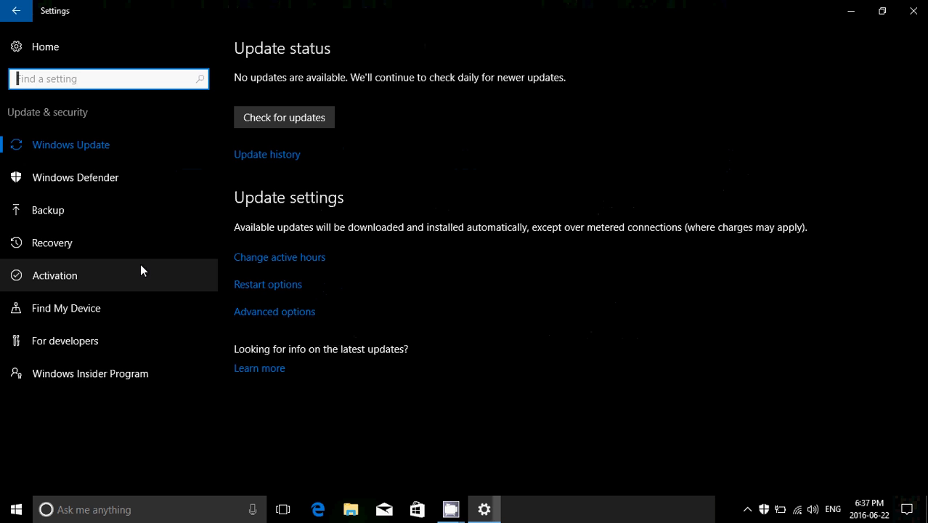
left_click(54, 275)
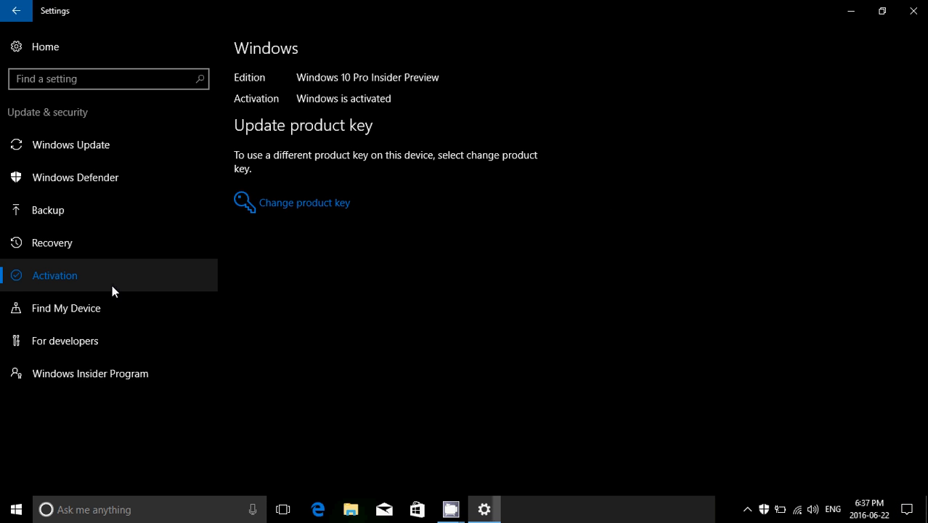
mouse_move(248, 222)
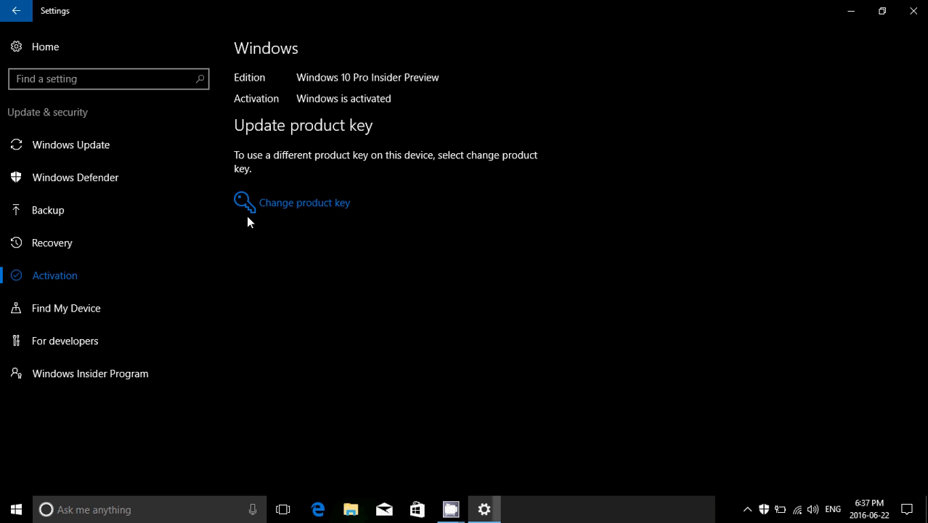
Step: Return to the Settings home and open Accounts to view Your info
left_click(16, 10)
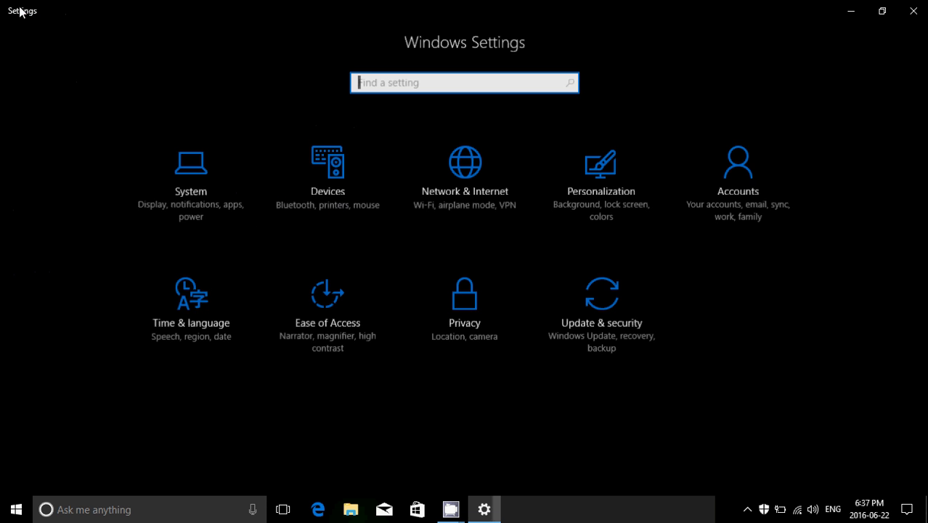
mouse_move(735, 183)
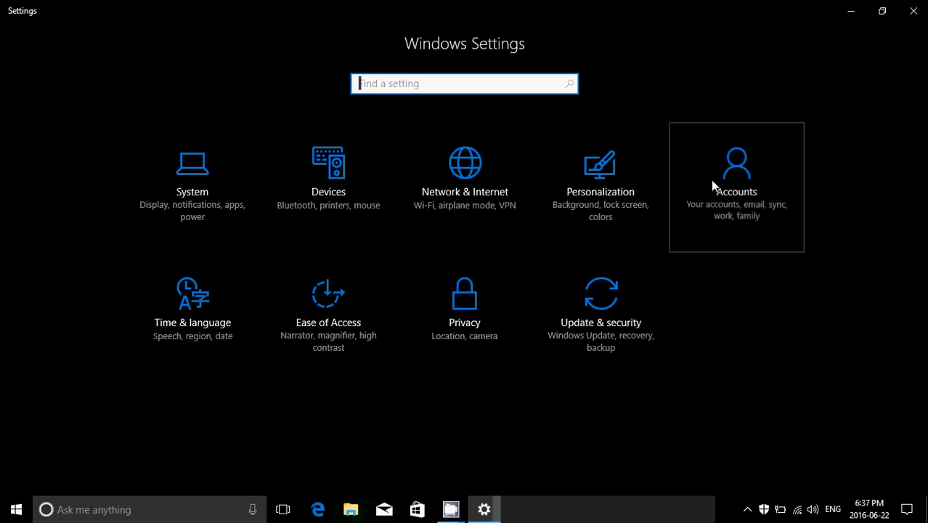
left_click(735, 187)
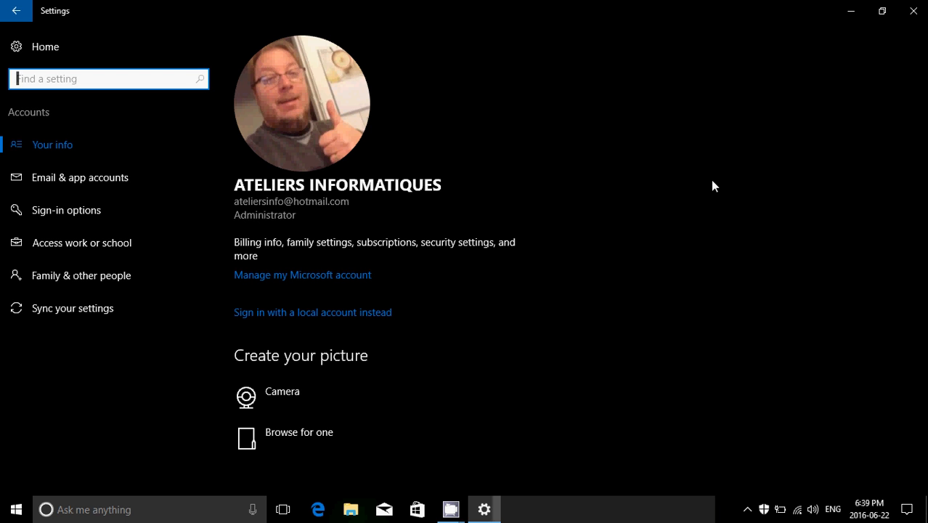
mouse_move(709, 97)
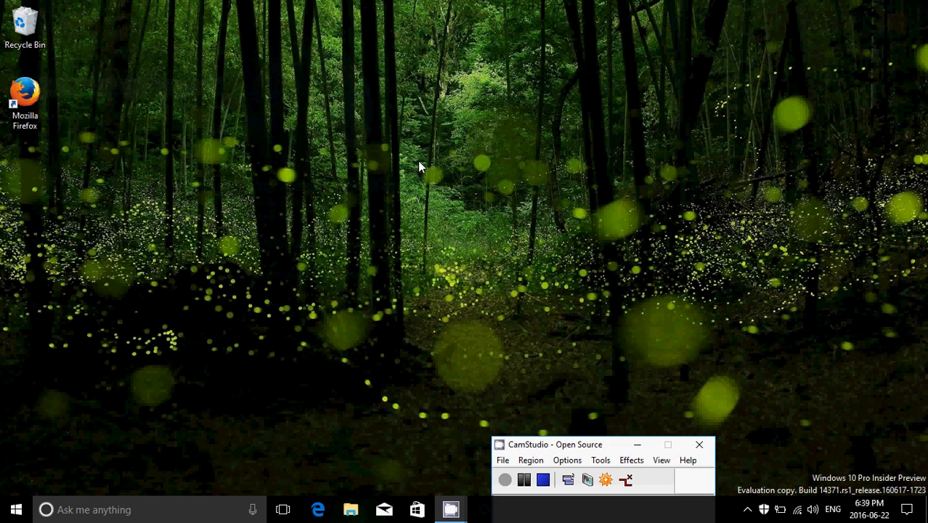
Step: Open the Start menu from the taskbar Start button
left_click(16, 509)
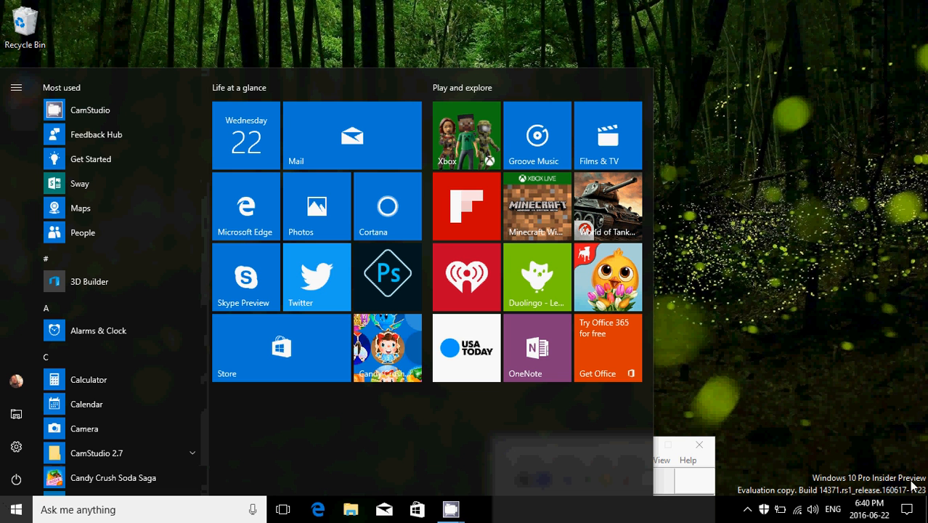
Step: Open the system tray network flyout listing Wi-Fi networks, with patate connected
left_click(907, 509)
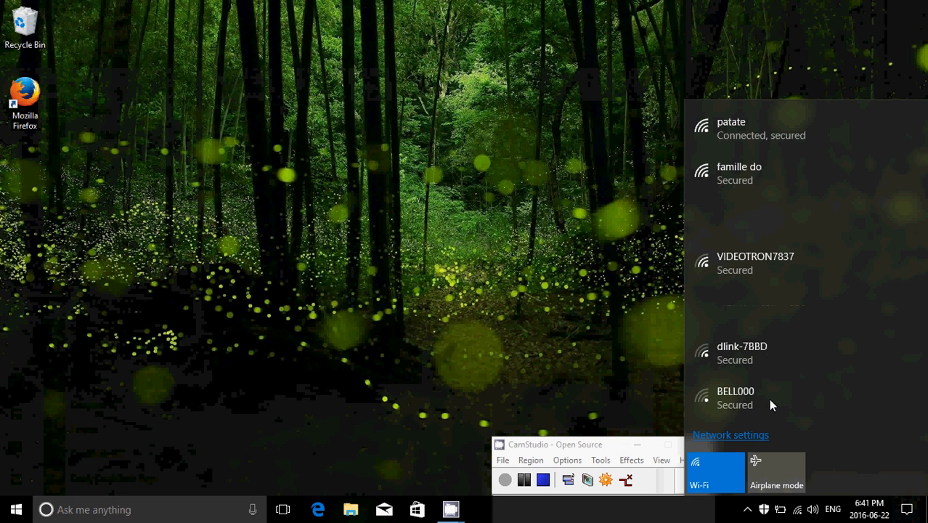
Step: Scroll down the Wi-Fi flyout to see the remaining nearby networks
scroll("down", 3)
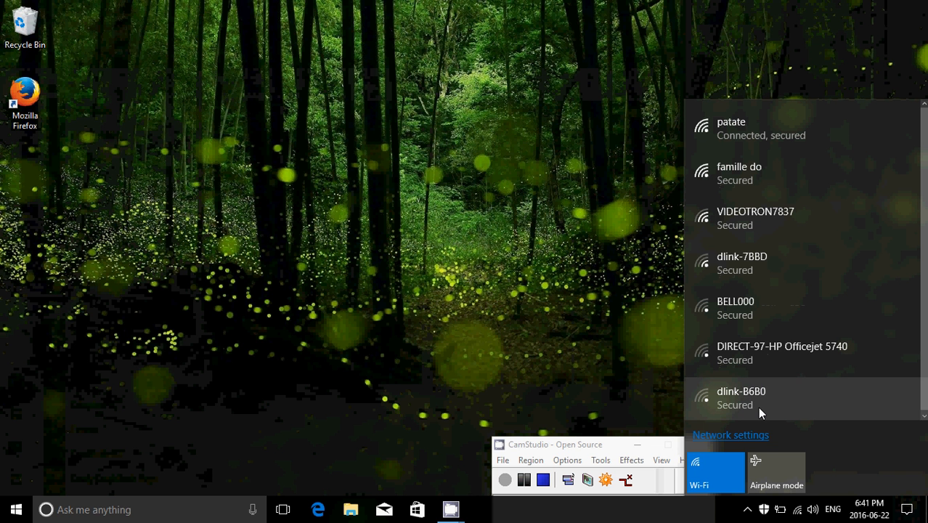
mouse_move(742, 440)
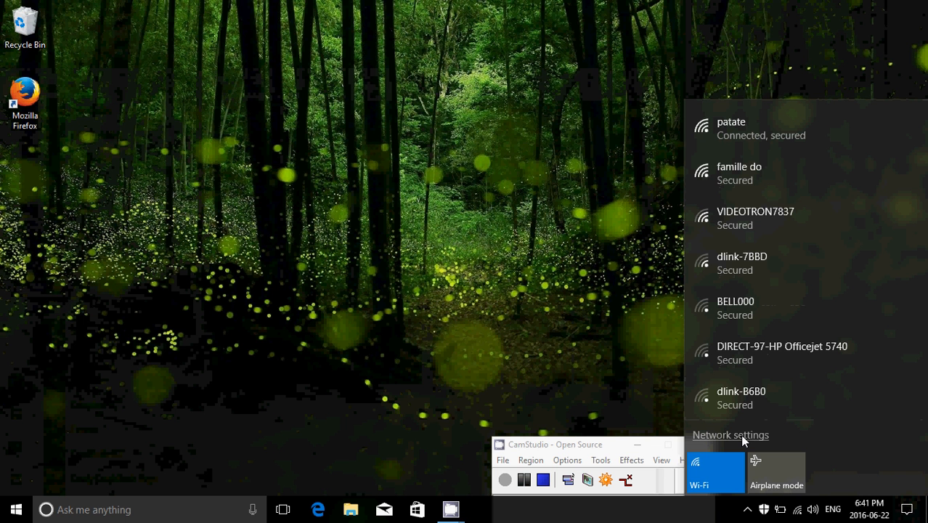
mouse_move(597, 284)
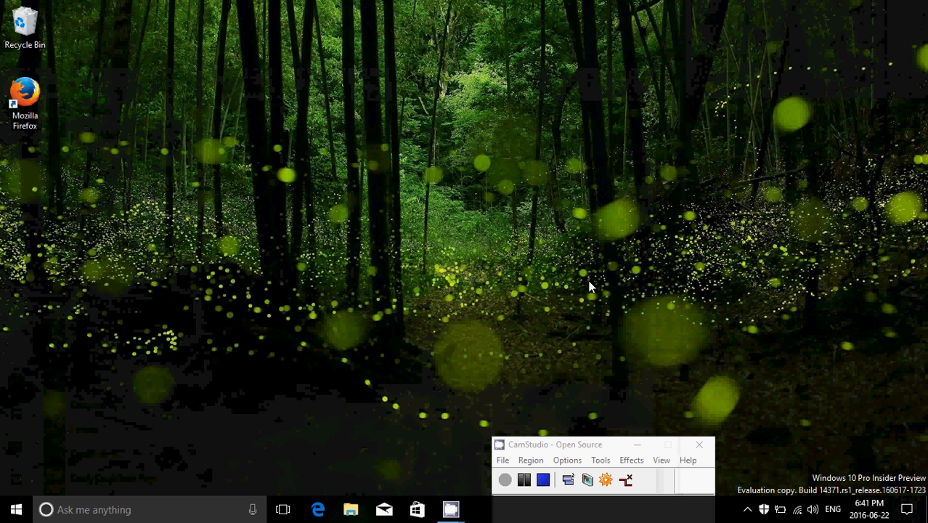
mouse_move(909, 506)
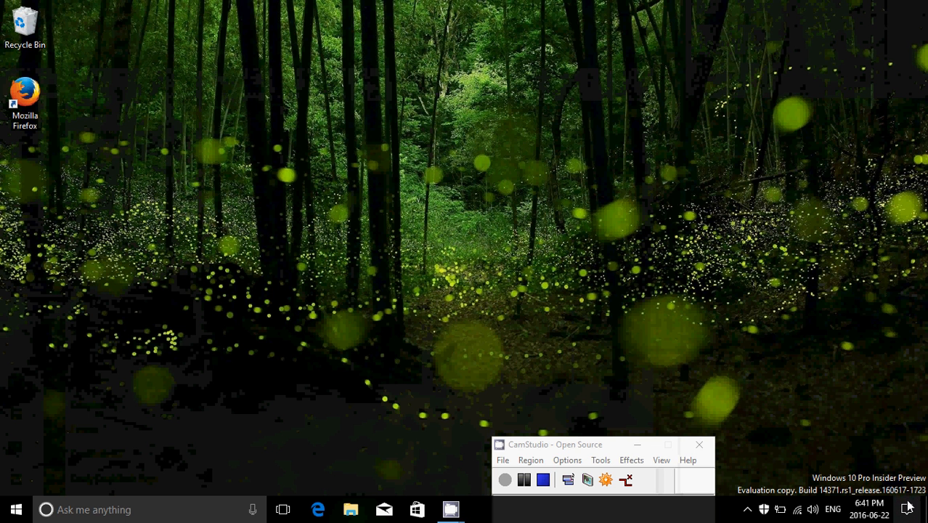
Step: From Action Center, open Network & Internet settings on the Status page
left_click(907, 509)
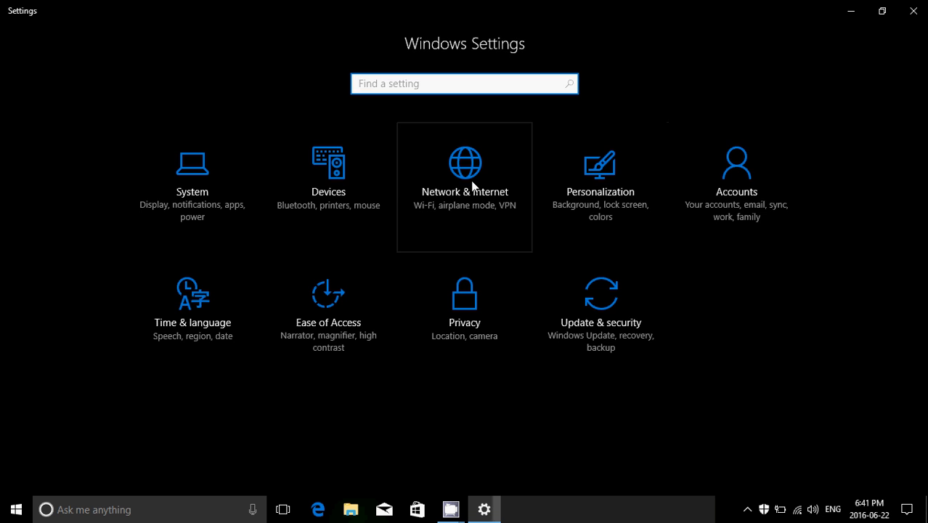
left_click(464, 175)
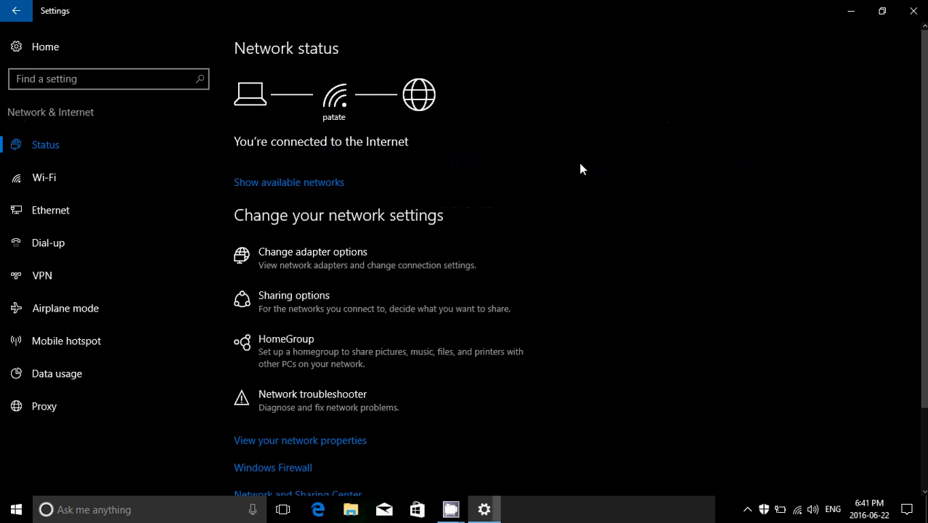
mouse_move(477, 117)
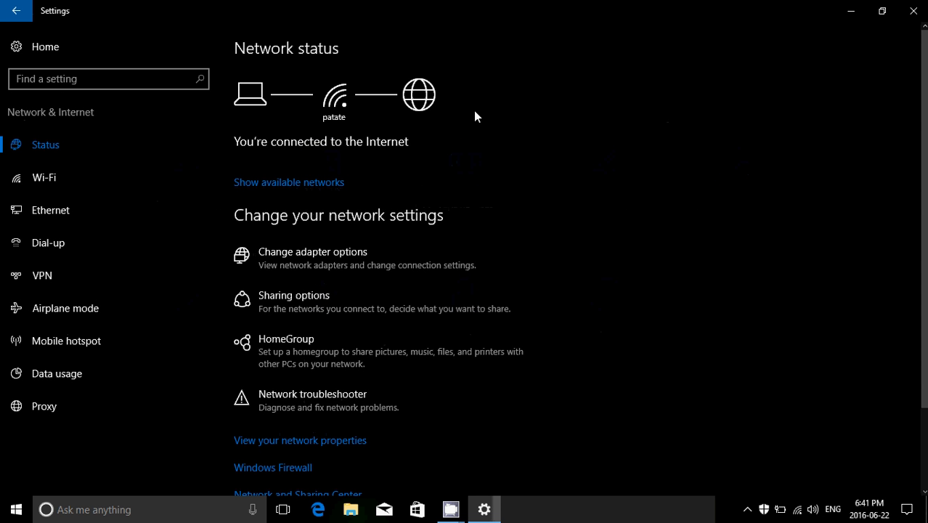
mouse_move(372, 251)
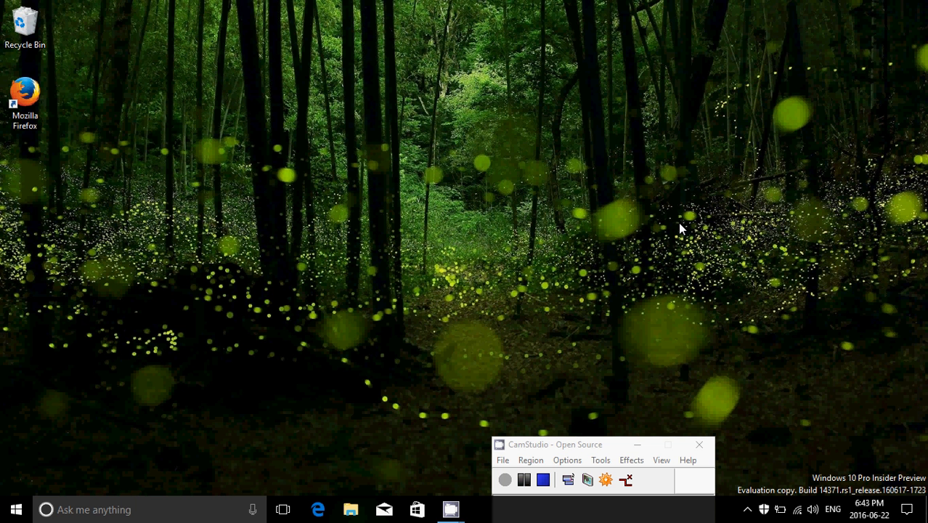
mouse_move(905, 508)
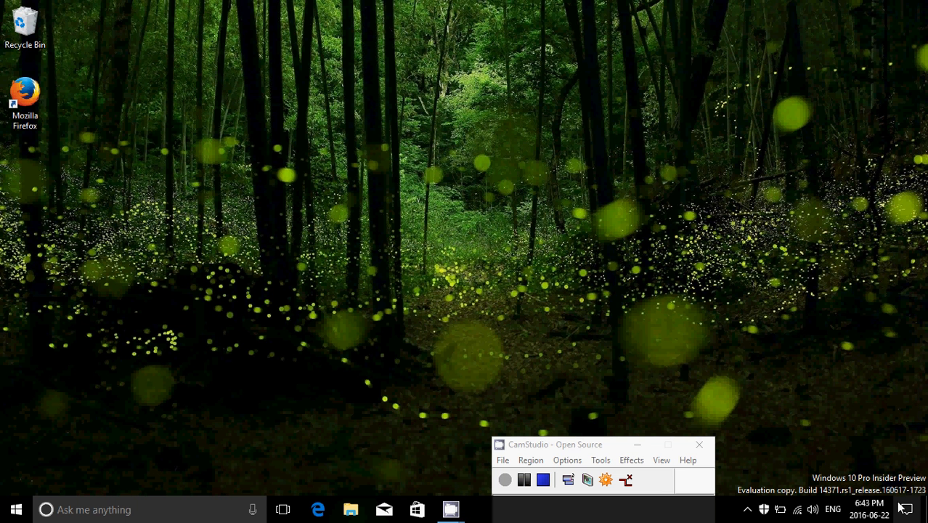
Step: Open Settings from Action Center and go to Update & security > Windows Update
left_click(906, 508)
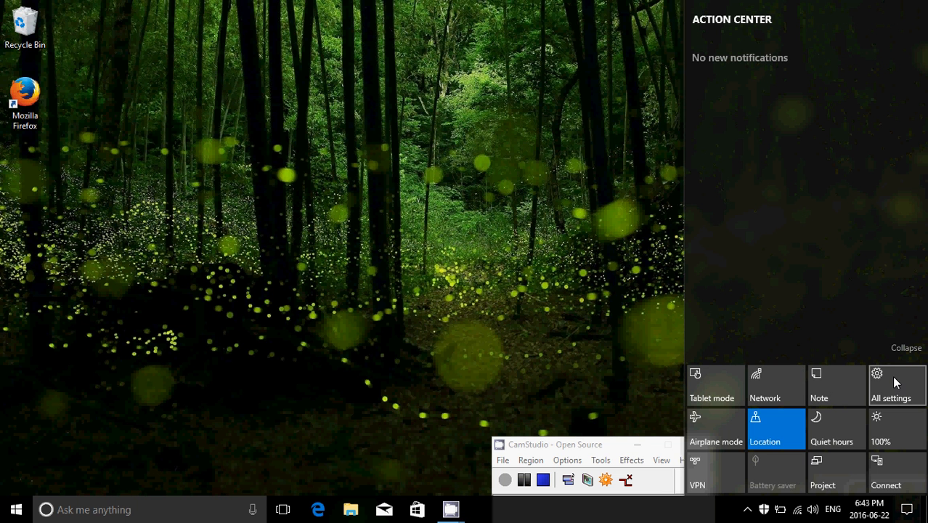
left_click(890, 385)
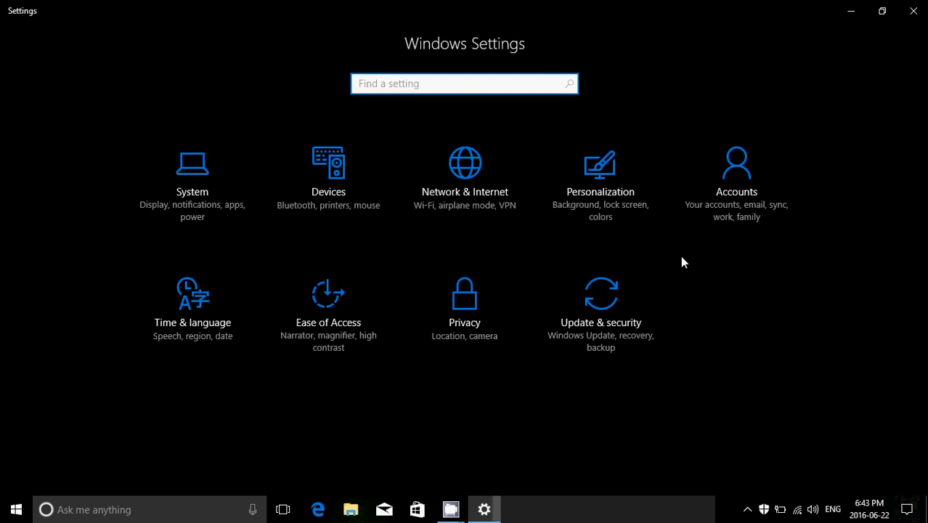
left_click(600, 305)
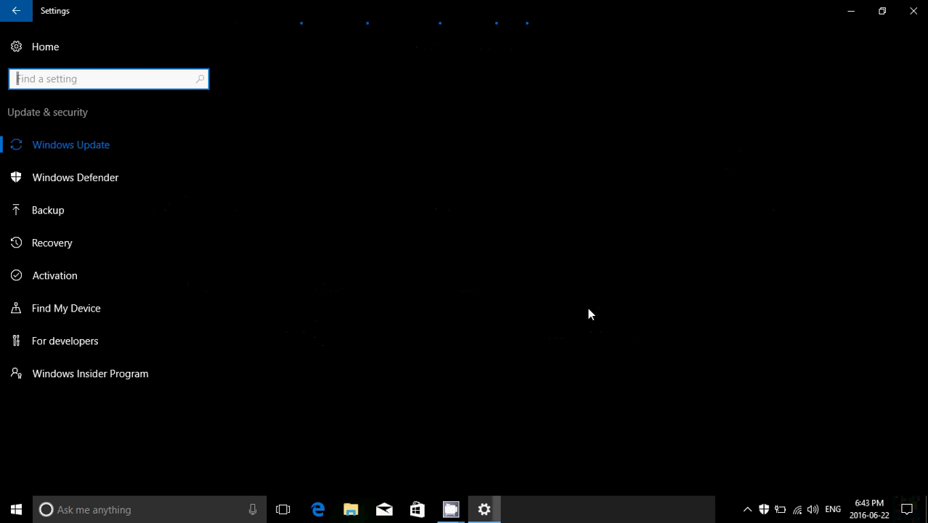
left_click(71, 145)
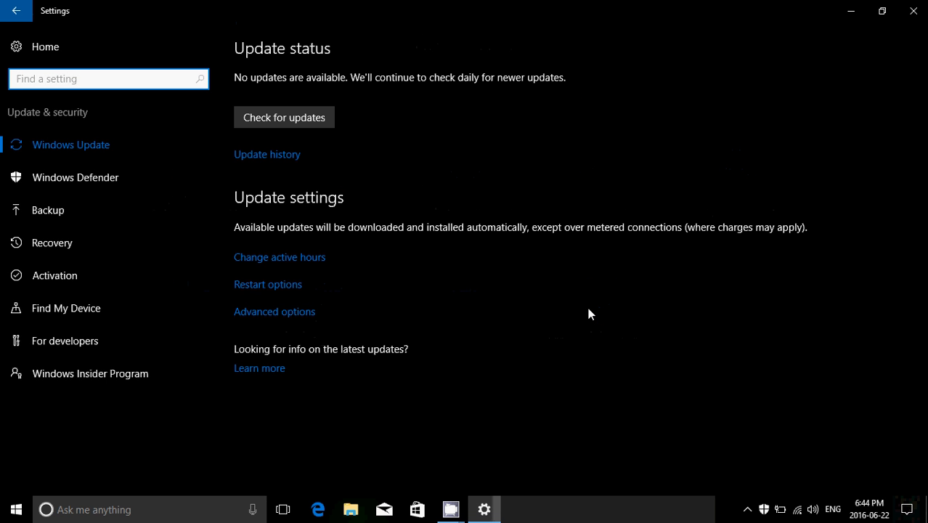
mouse_move(100, 377)
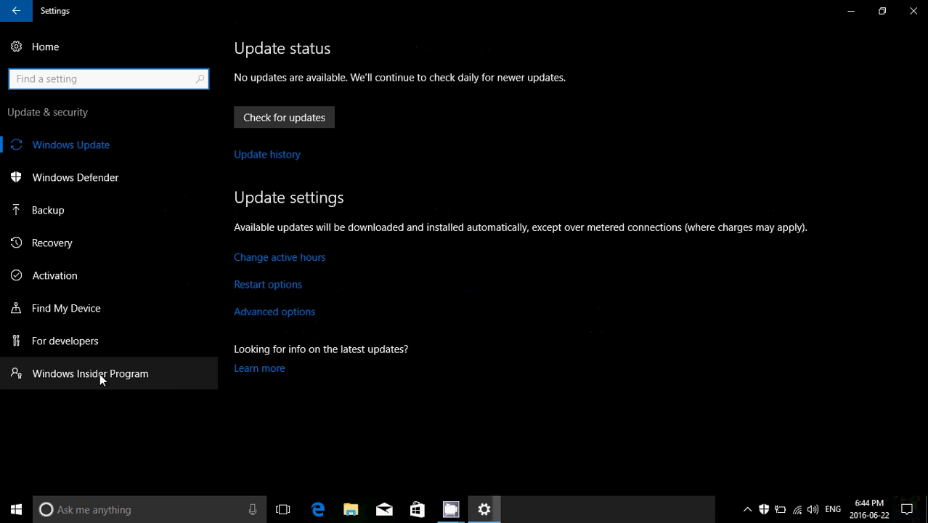
Step: Open the Windows Insider Program page in the Update & security sidebar
left_click(90, 374)
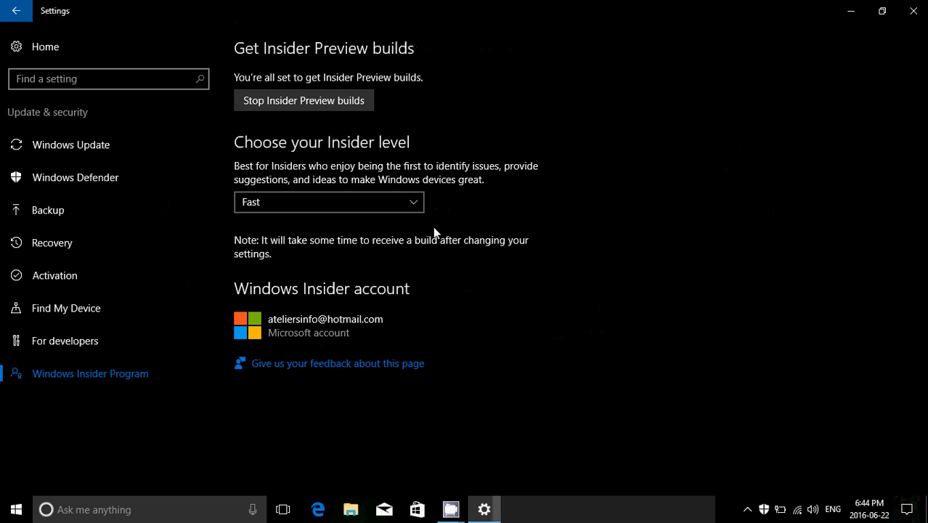
mouse_move(503, 355)
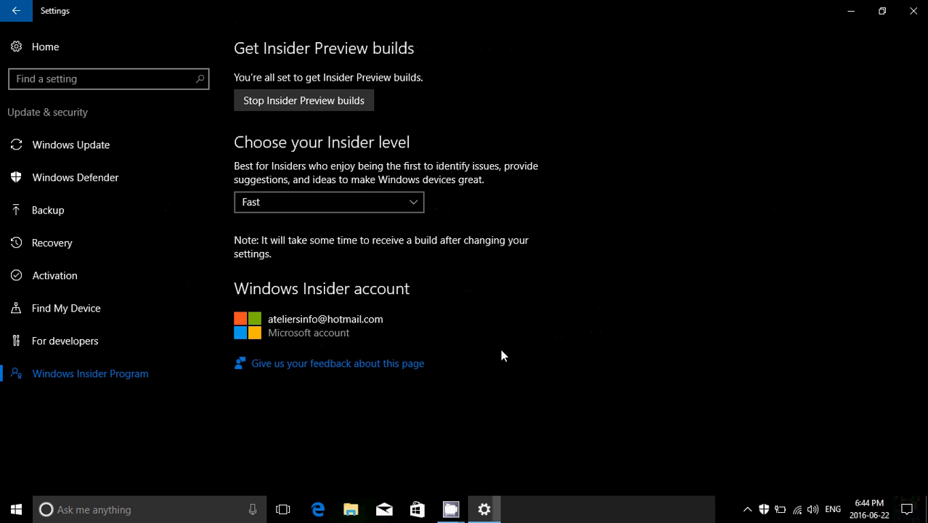
mouse_move(915, 27)
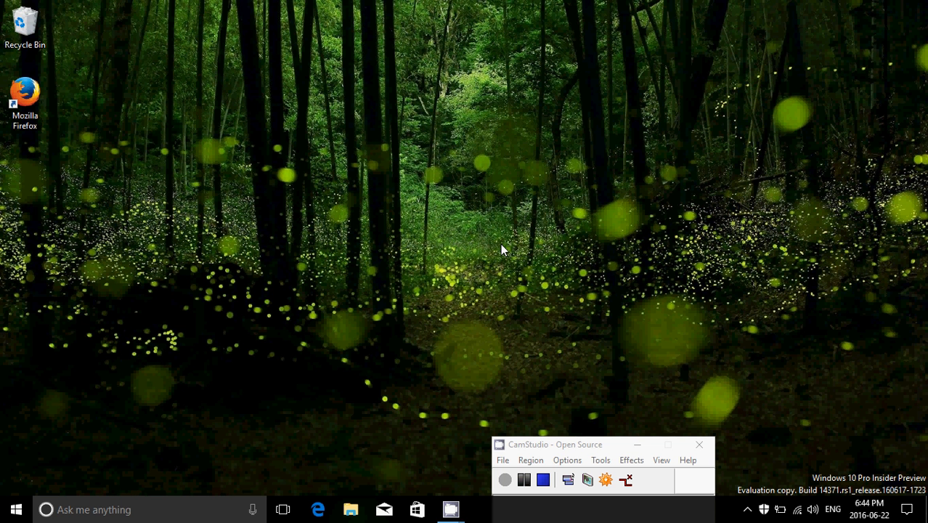
mouse_move(495, 478)
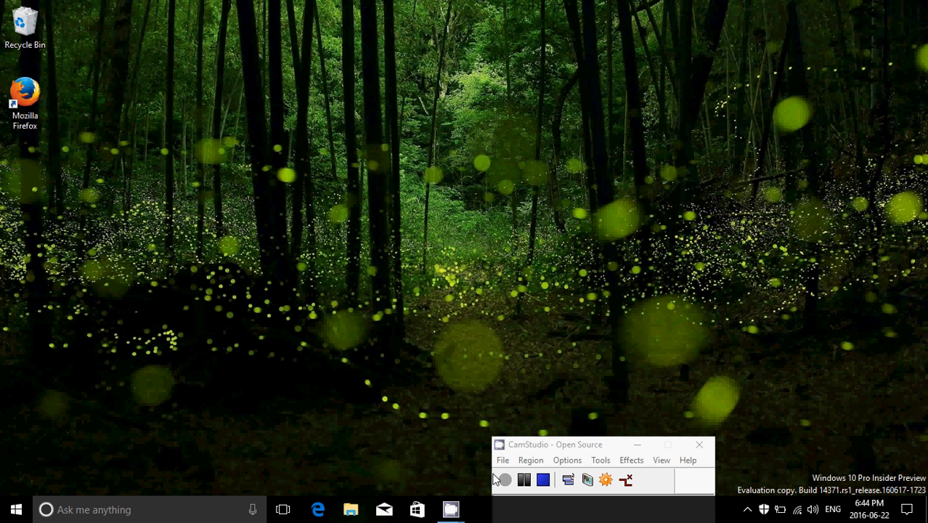